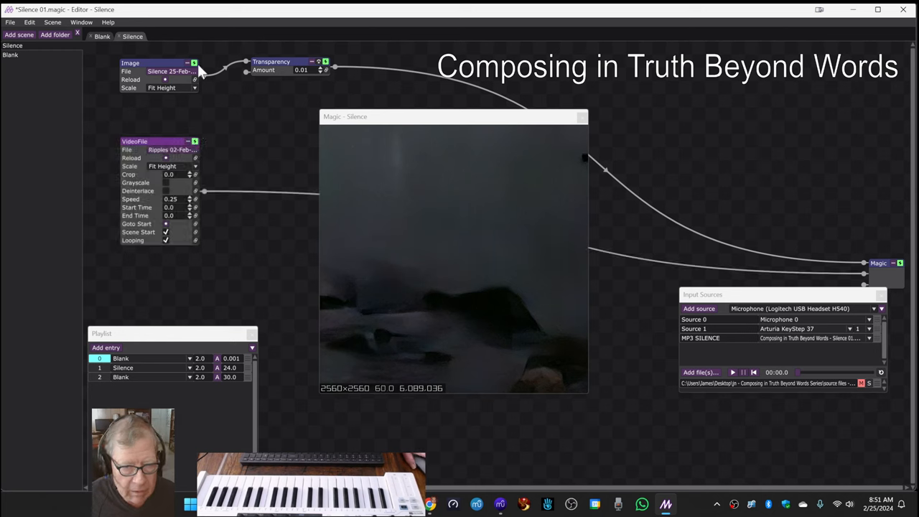
- Fill the 09 SILENCE Reflection line with "continue to work with pictures images"
click(194, 63)
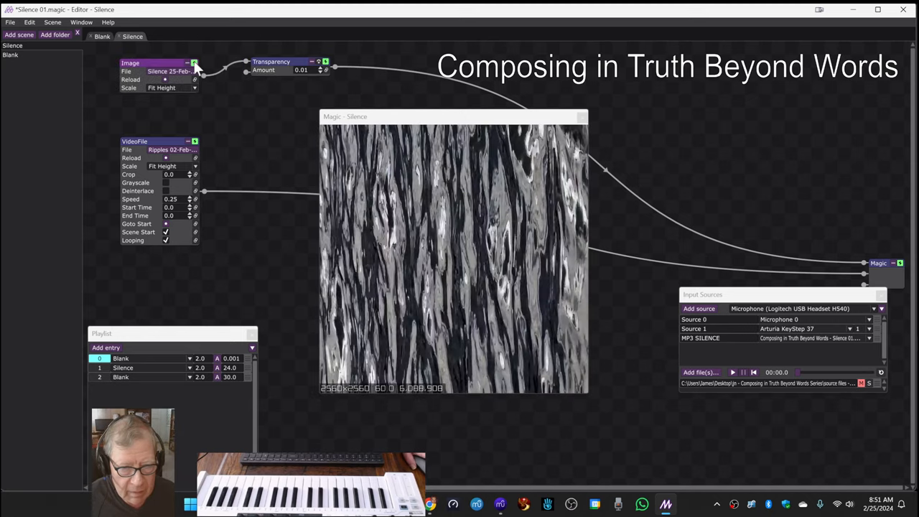
mouse_move(500, 503)
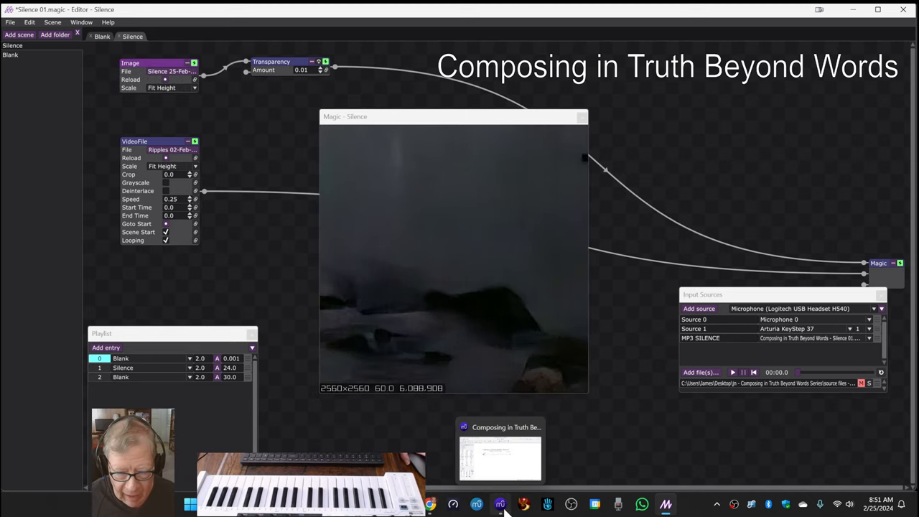
click(500, 452)
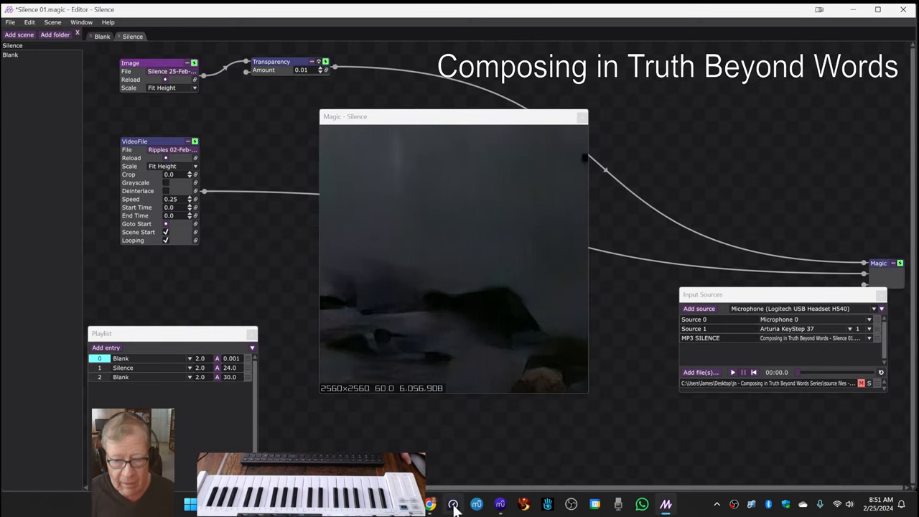
click(430, 503)
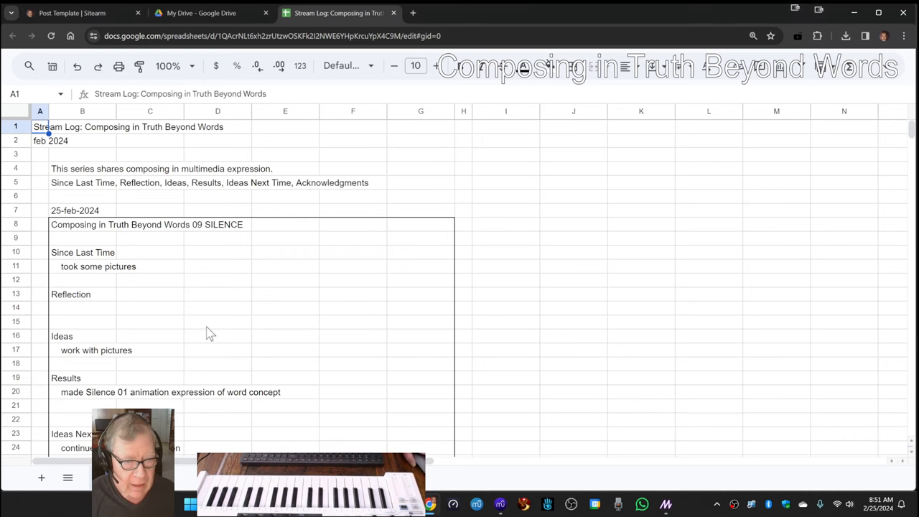
click(82, 224)
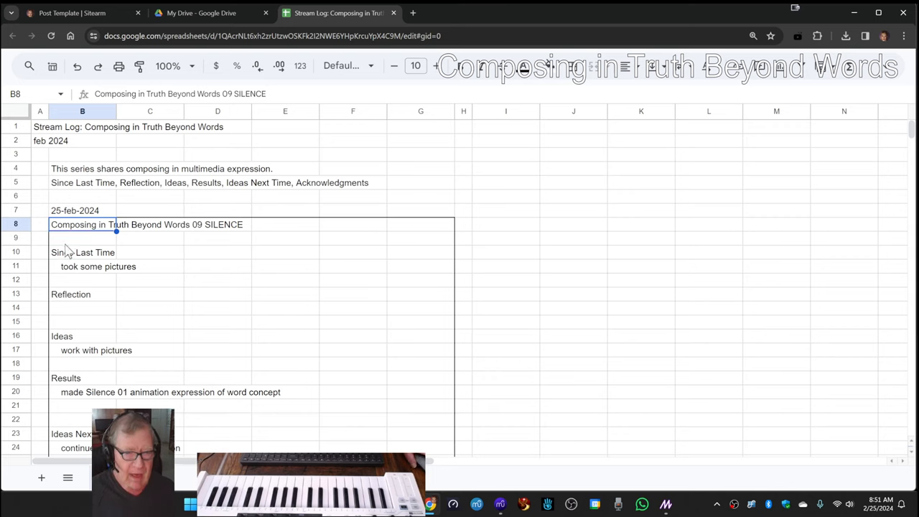
mouse_move(69, 279)
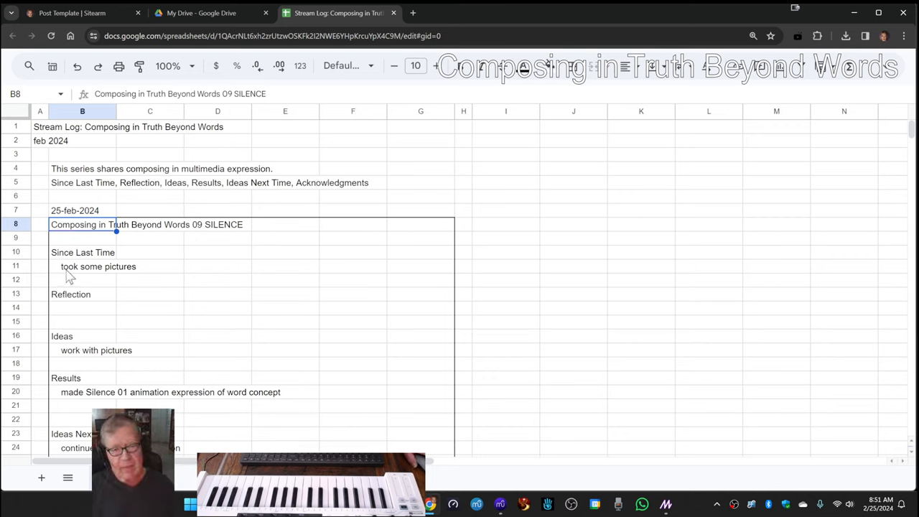
click(97, 265)
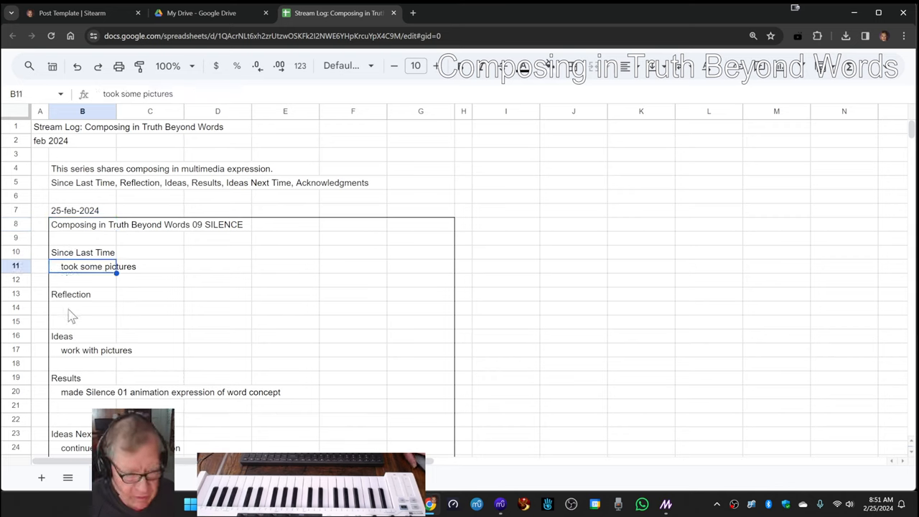
click(82, 307)
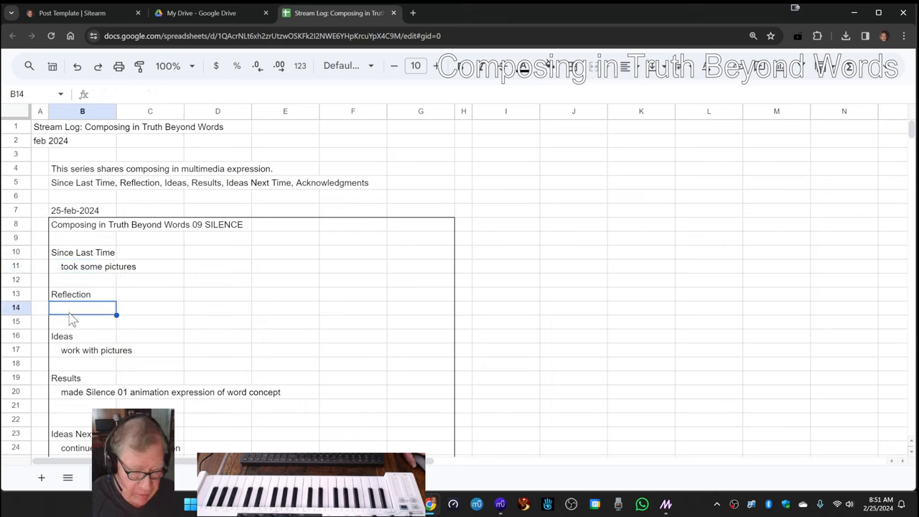
text(continue to work with)
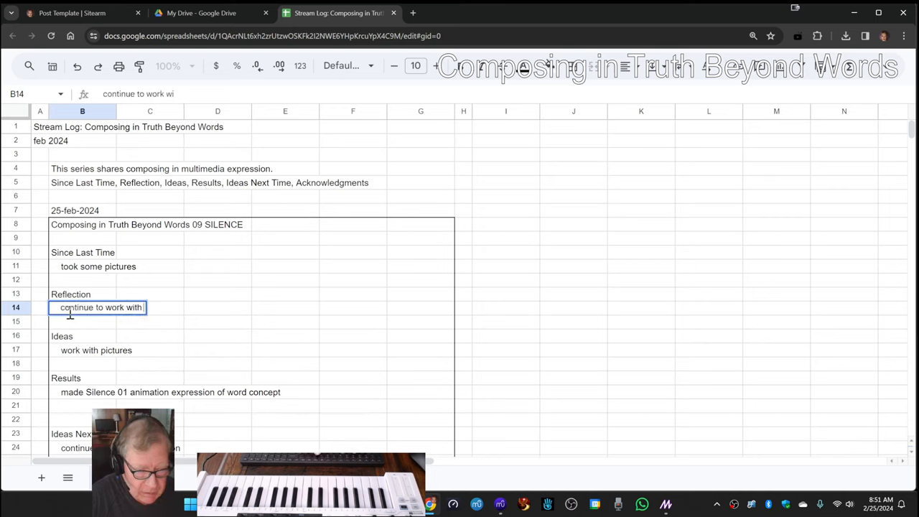
text(pictures ima)
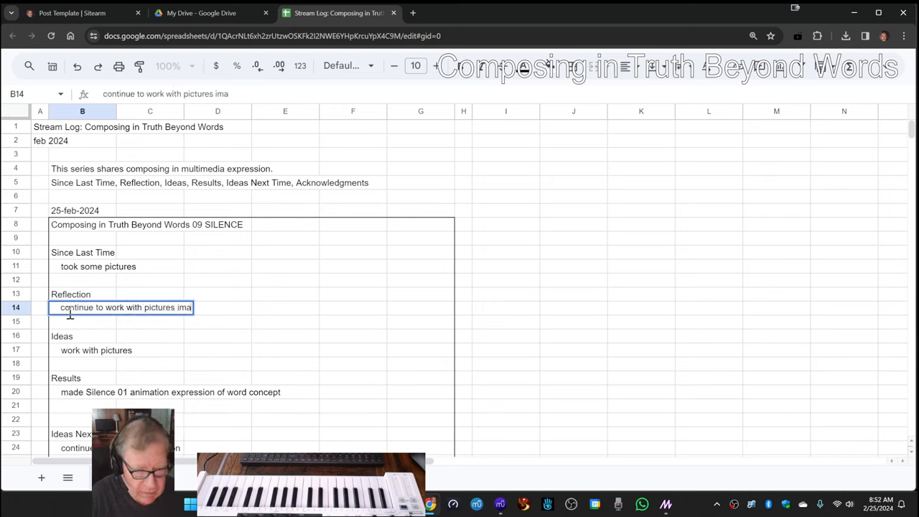
text(ges)
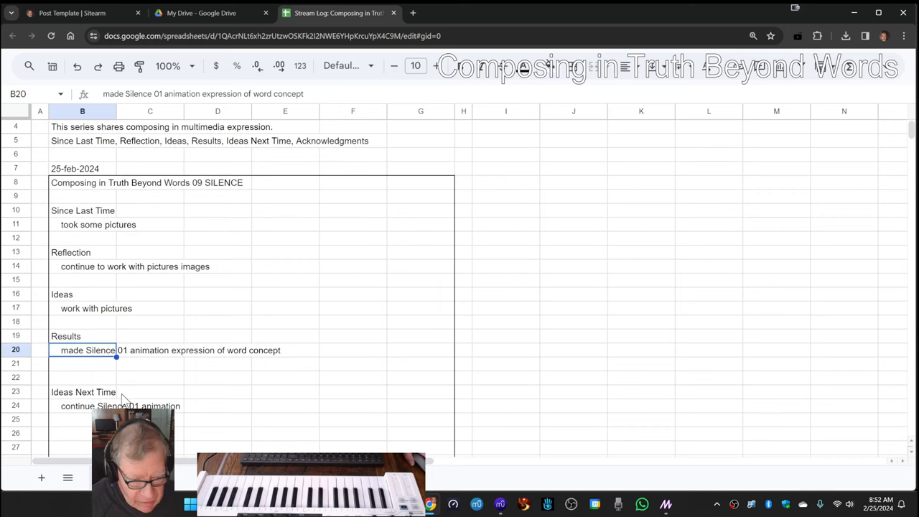
- Enter the word "silence" in a cell to the right of the log block
scroll(down, 3)
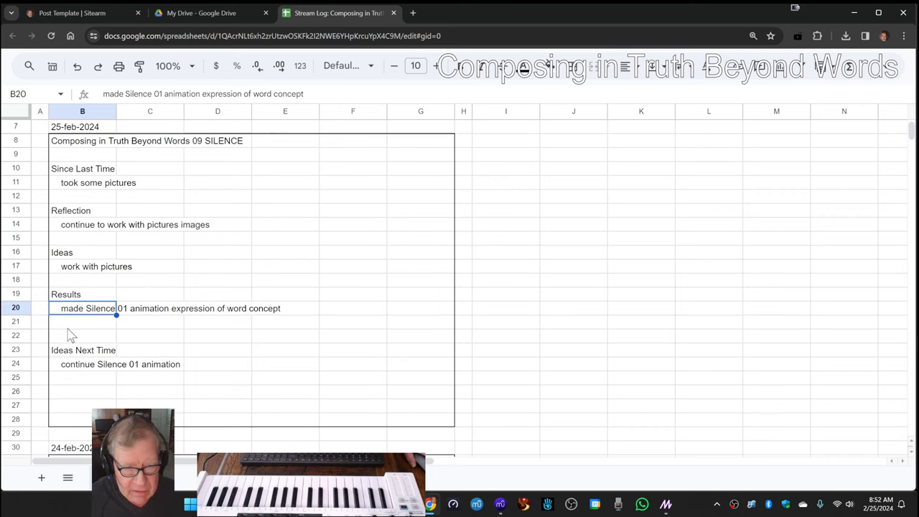
mouse_move(488, 178)
text(s)
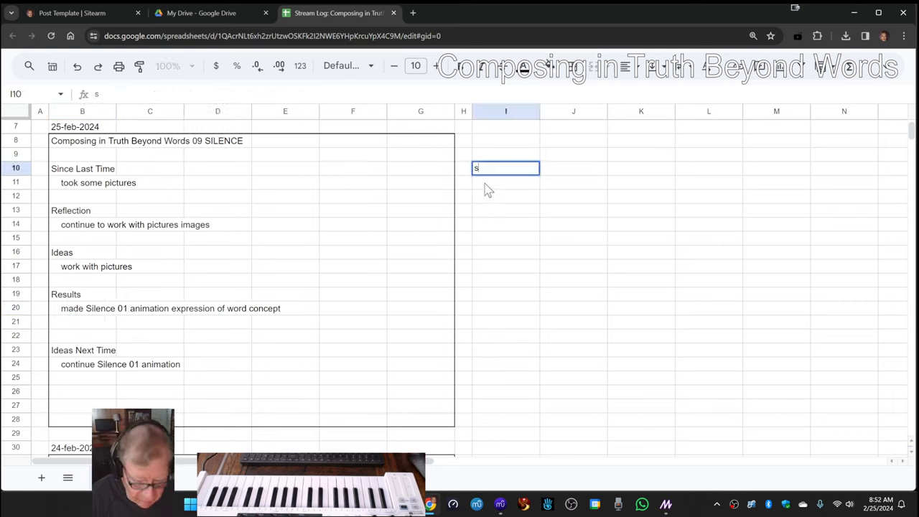
text(ilen)
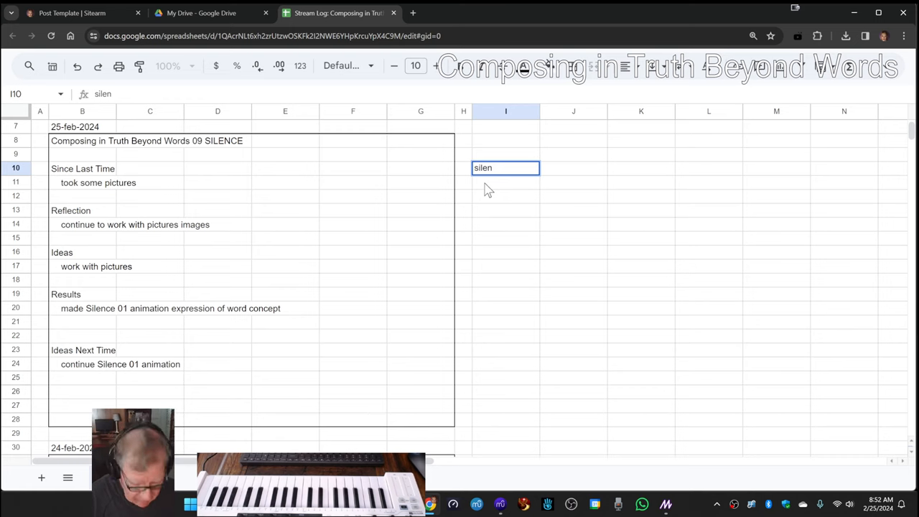
text(ce)
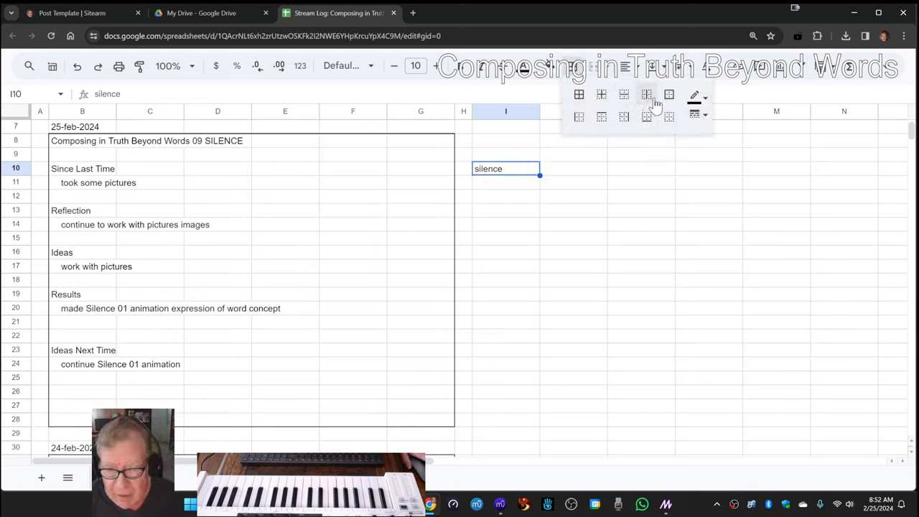
click(695, 116)
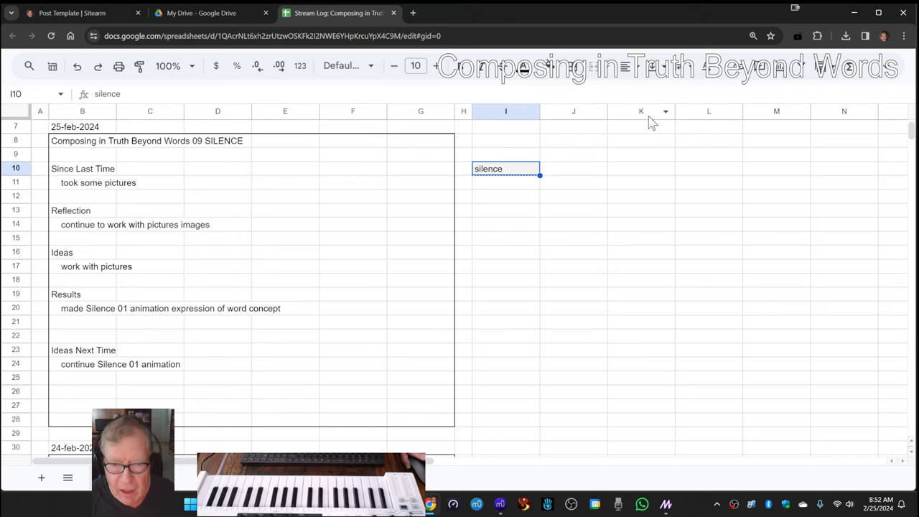
key(enter)
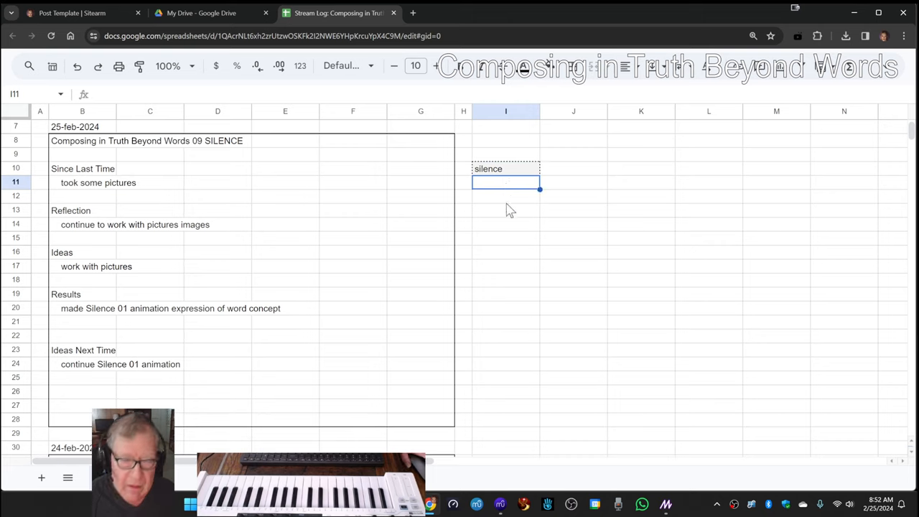
mouse_move(497, 247)
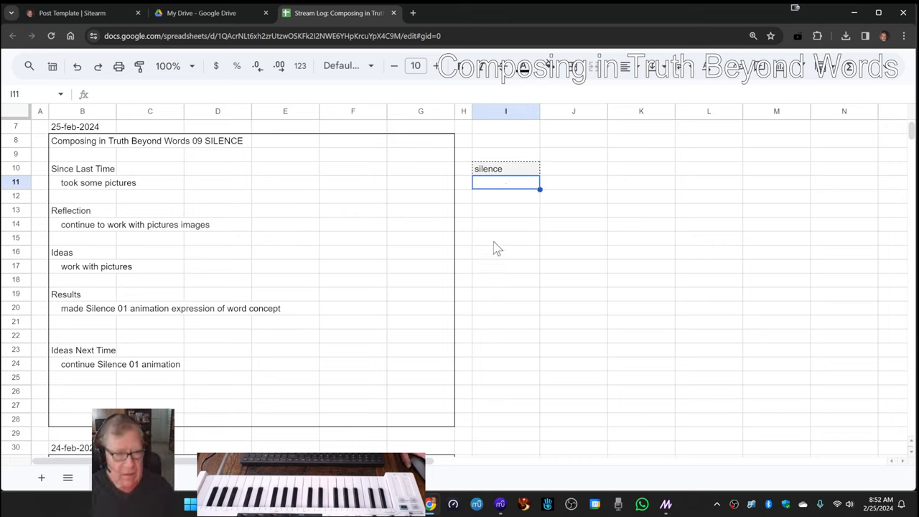
mouse_move(467, 286)
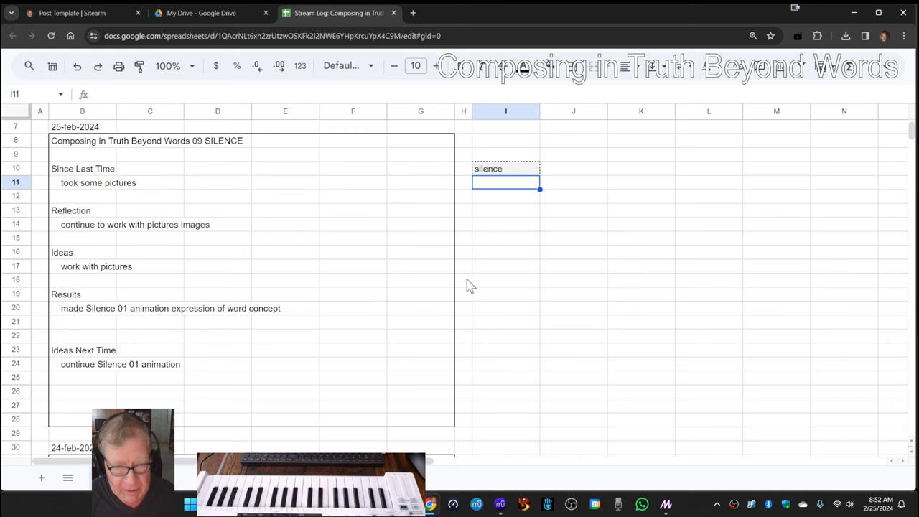
mouse_move(618, 503)
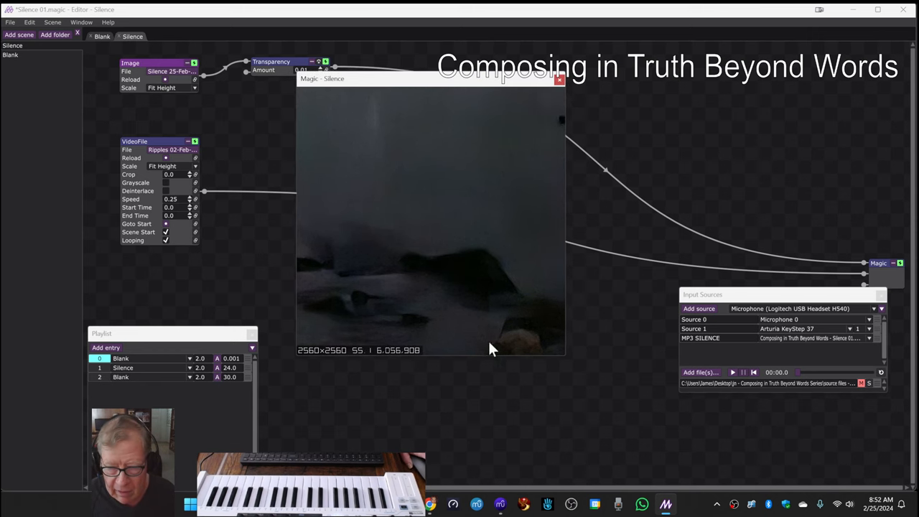
click(500, 502)
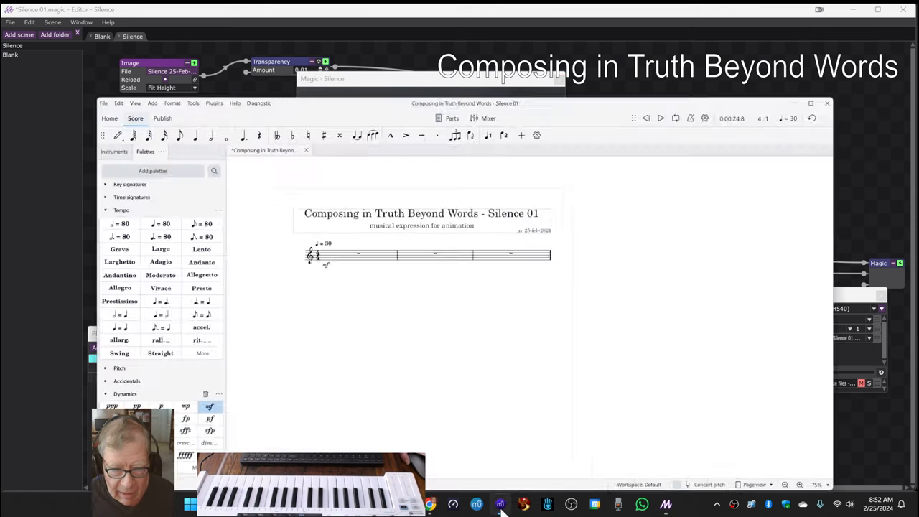
click(809, 104)
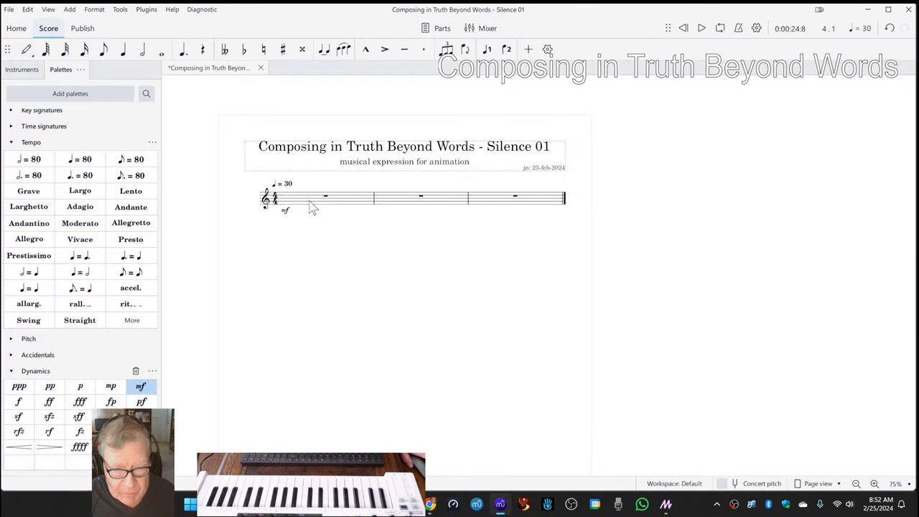
mouse_move(600, 228)
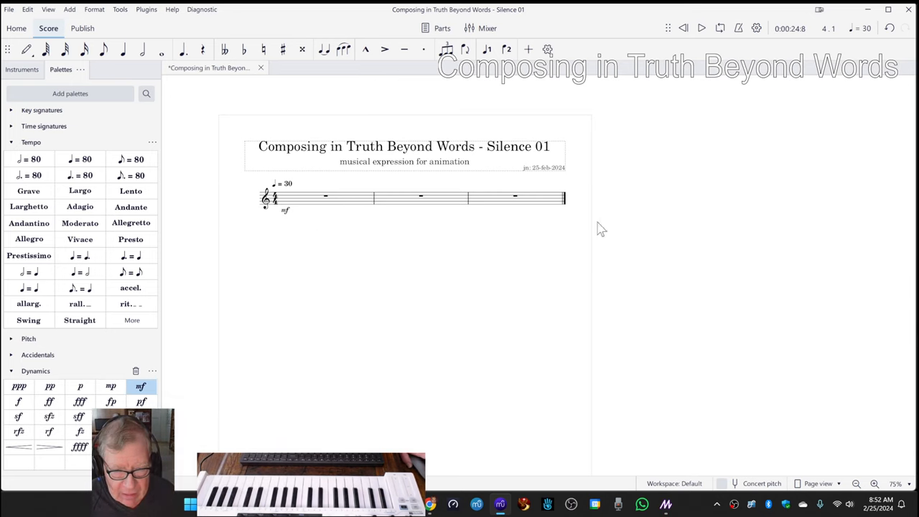
mouse_move(333, 222)
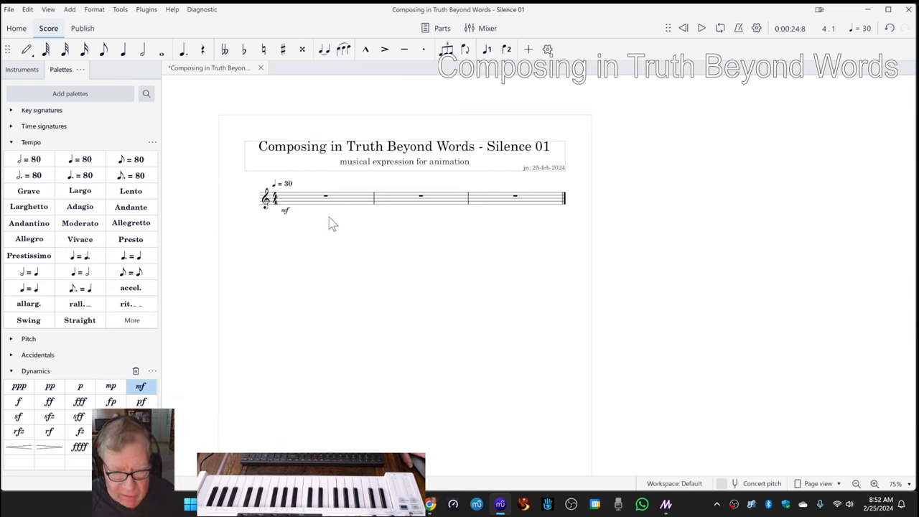
mouse_move(603, 221)
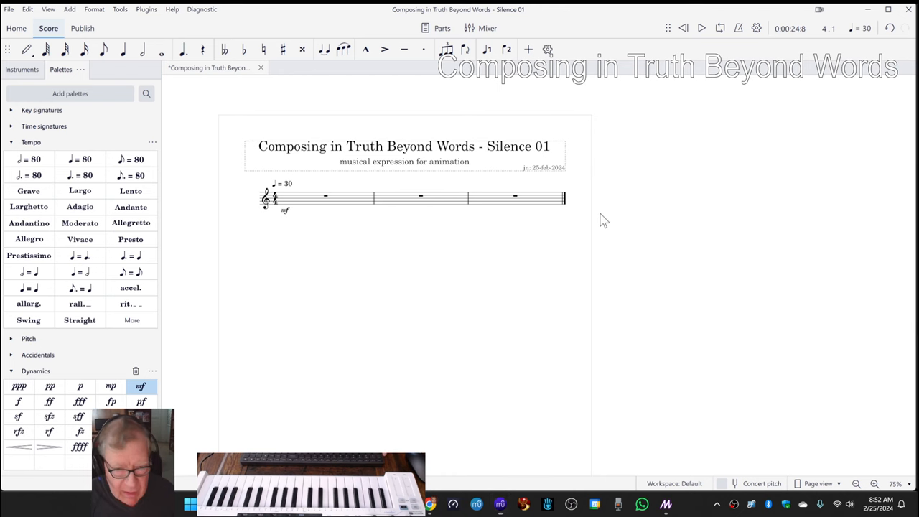
click(665, 503)
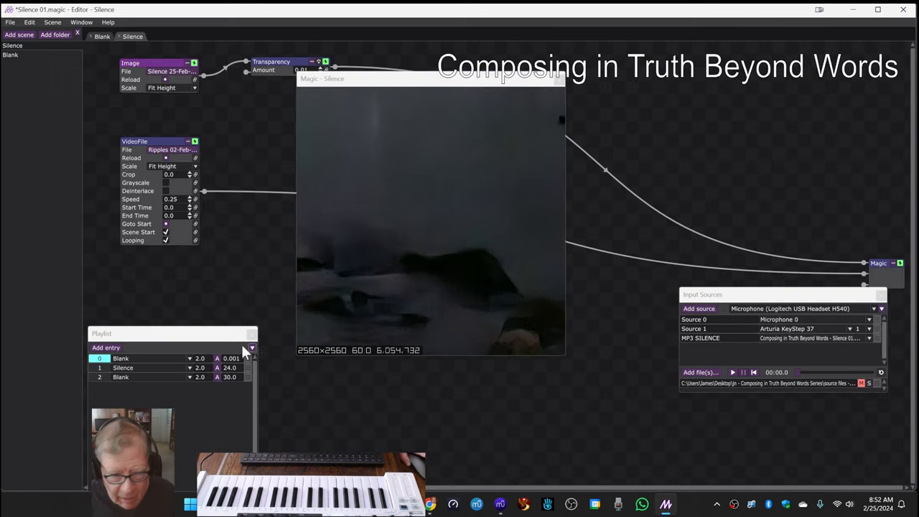
- Play the Blank–Silence–Blank playlist through until the preview ends on black Blank
drag(172, 333, 172, 275)
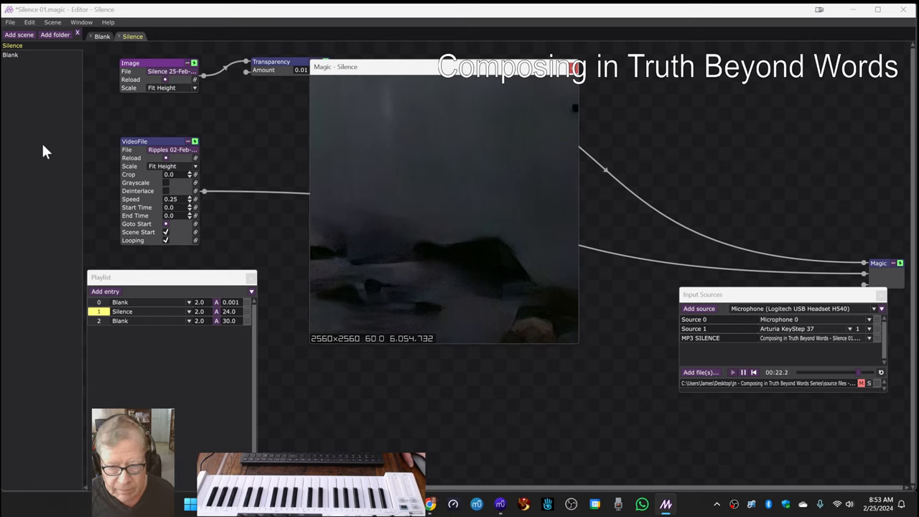
click(121, 322)
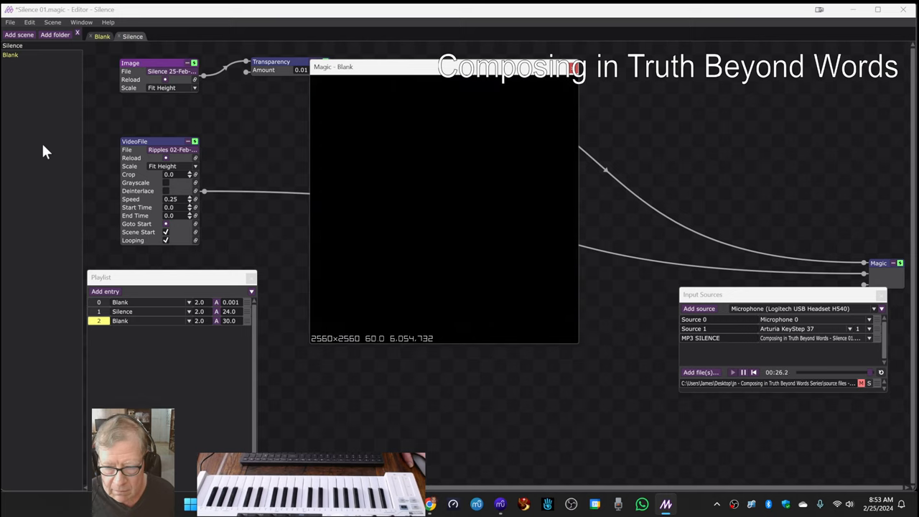
click(752, 372)
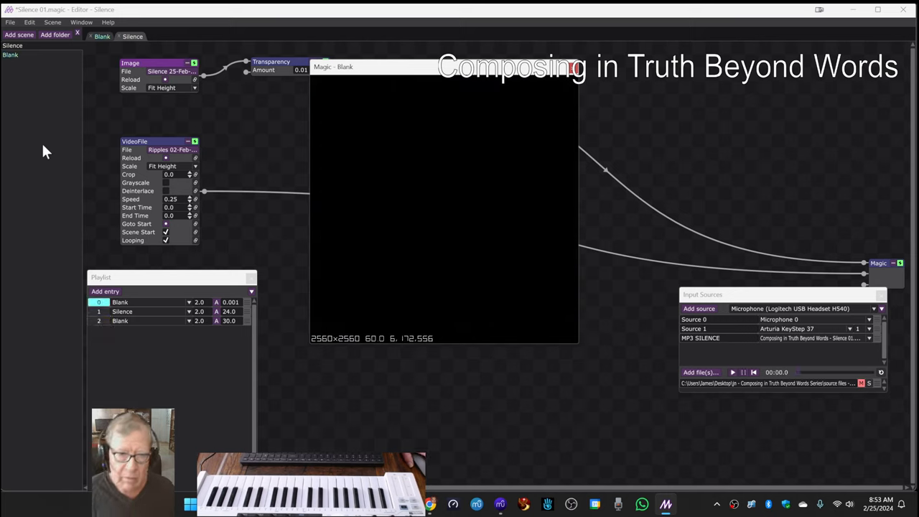
mouse_move(142, 36)
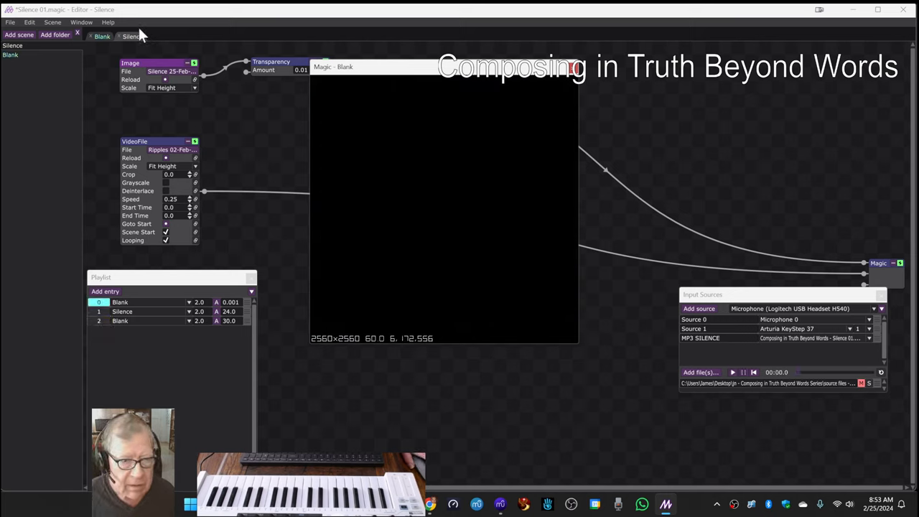
- Show the Silence scene's shimmering video under the faint phone image, then return to the stream log
click(132, 36)
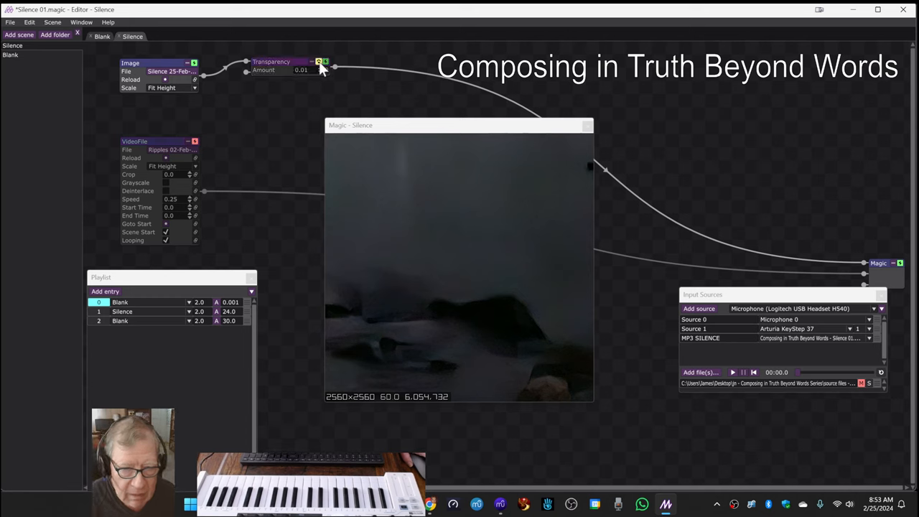
mouse_move(318, 64)
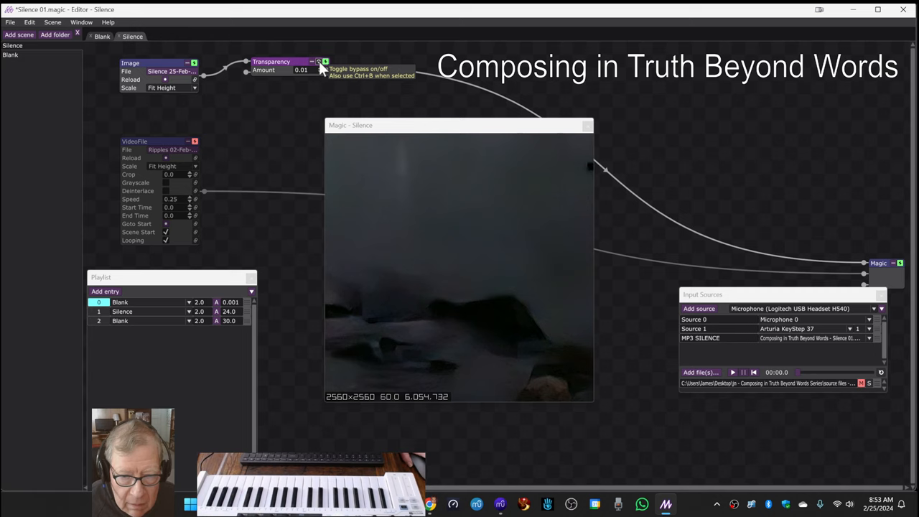
mouse_move(321, 77)
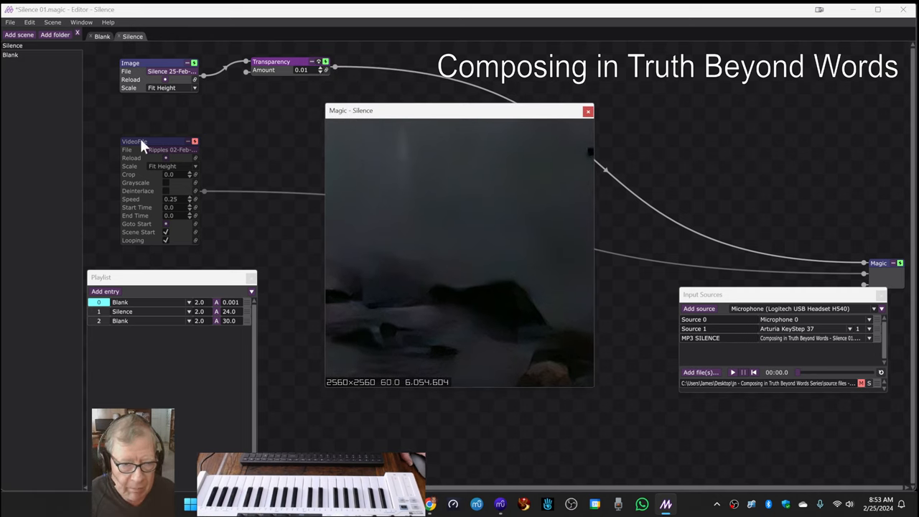
click(194, 141)
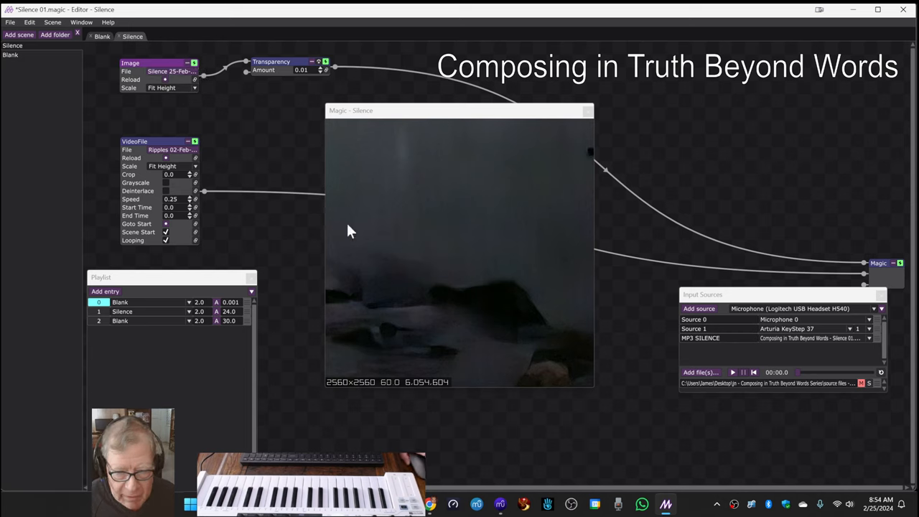
mouse_move(258, 140)
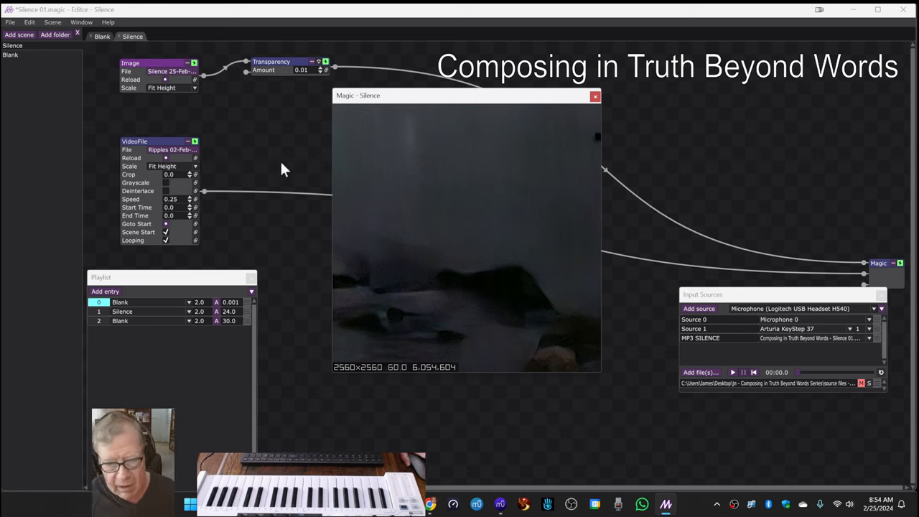
mouse_move(400, 278)
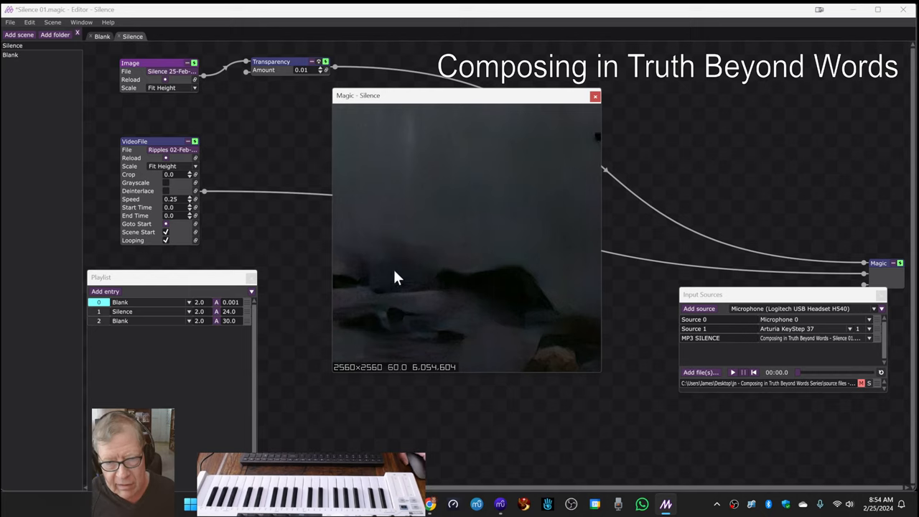
mouse_move(257, 147)
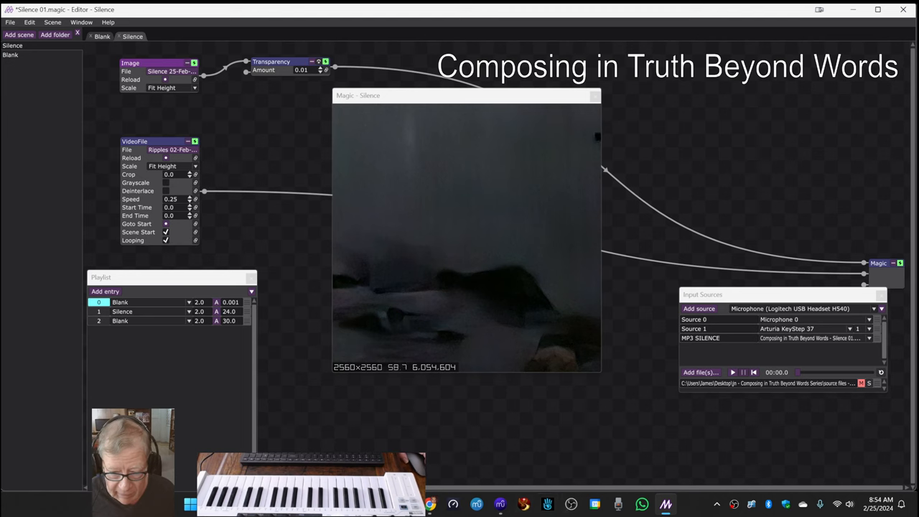
click(430, 503)
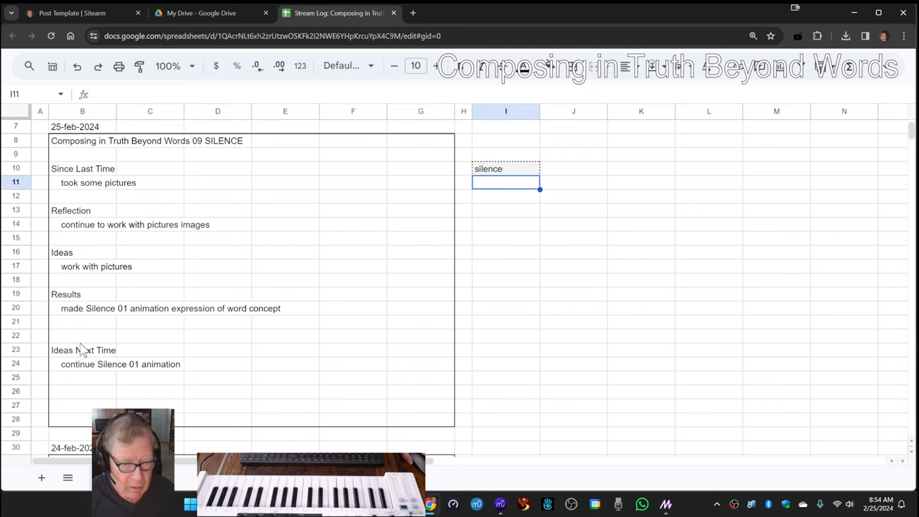
- Scroll the stream log to its "Composing in Truth Beyond Words" title and select cell A1
scroll(up, 3)
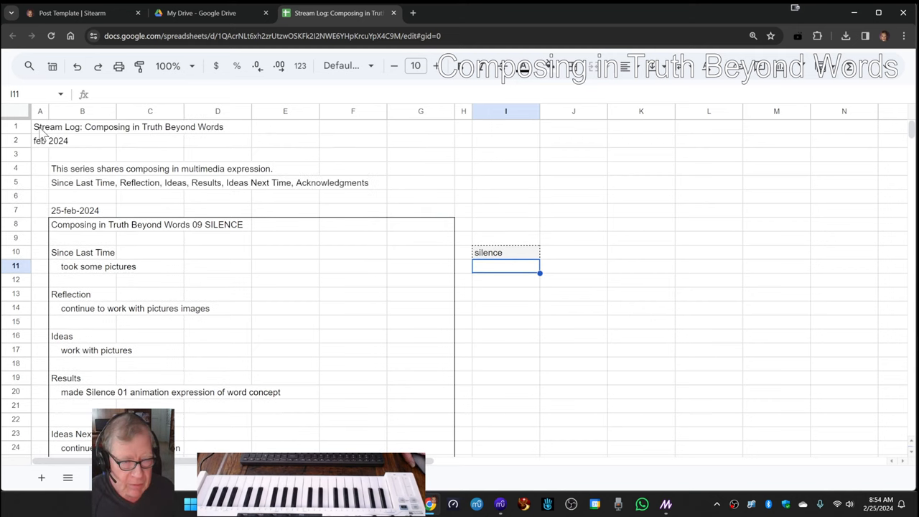
click(40, 127)
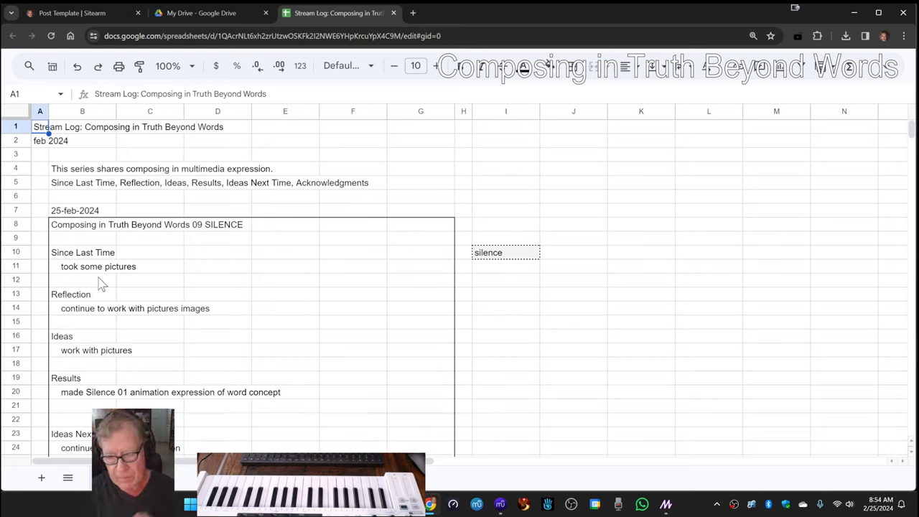
mouse_move(879, 359)
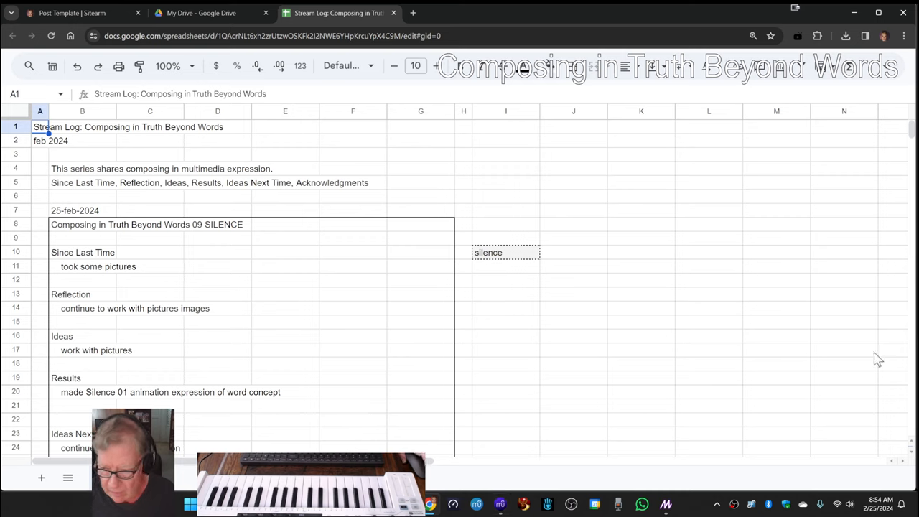
mouse_move(763, 336)
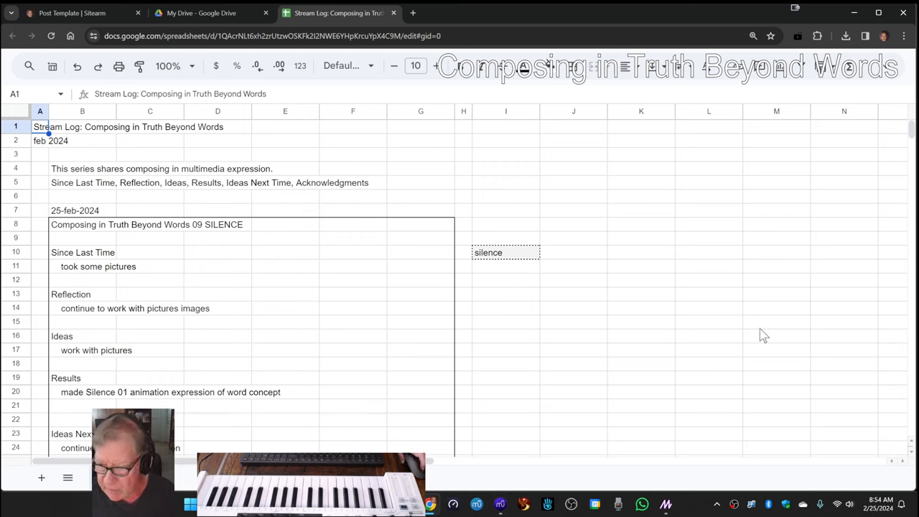
mouse_move(607, 304)
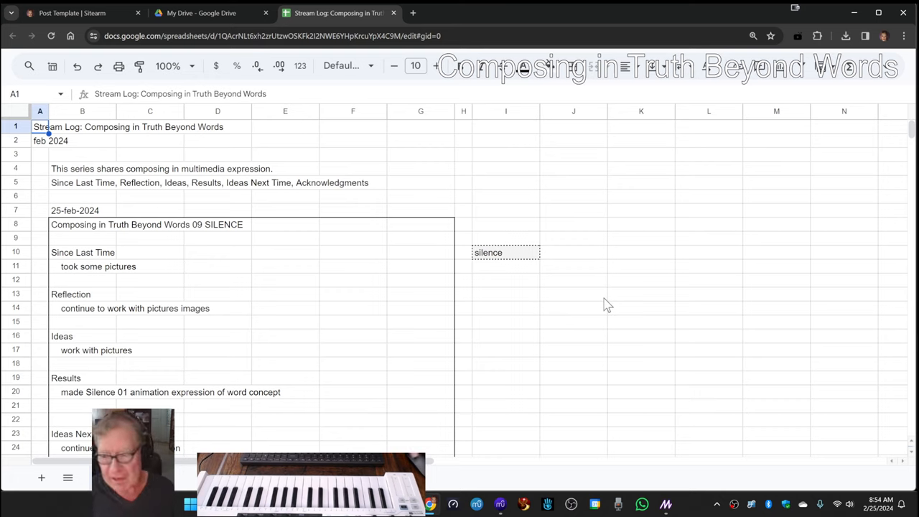
mouse_move(612, 304)
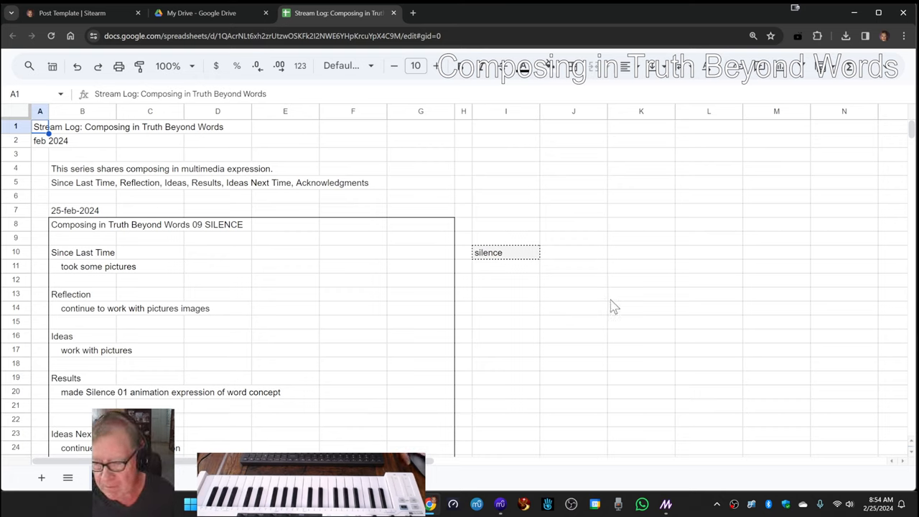